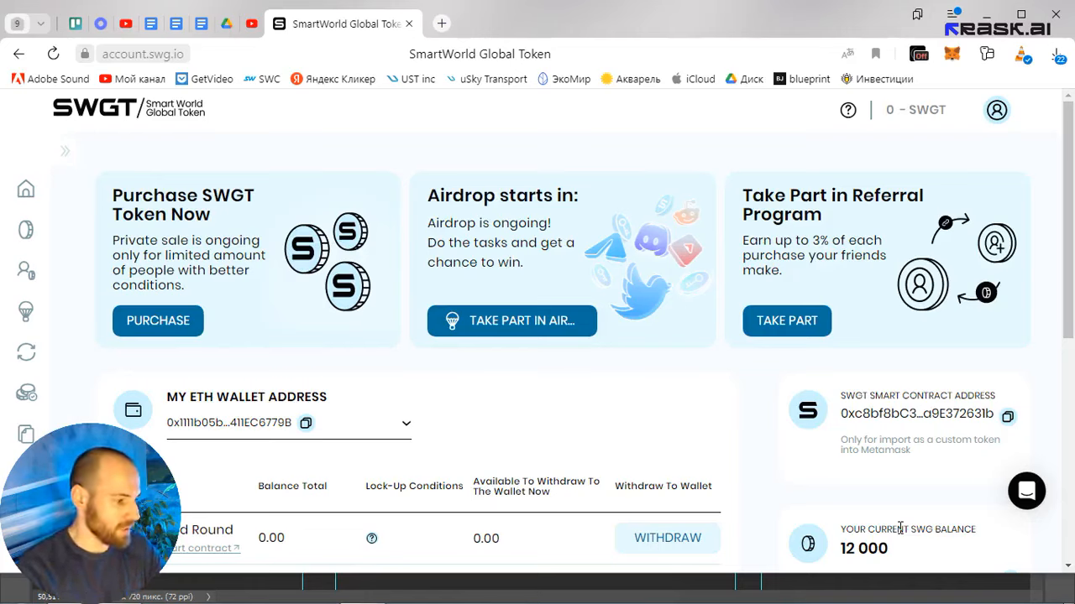
{"action": "mouse_move", "coordinate": [953, 516]}
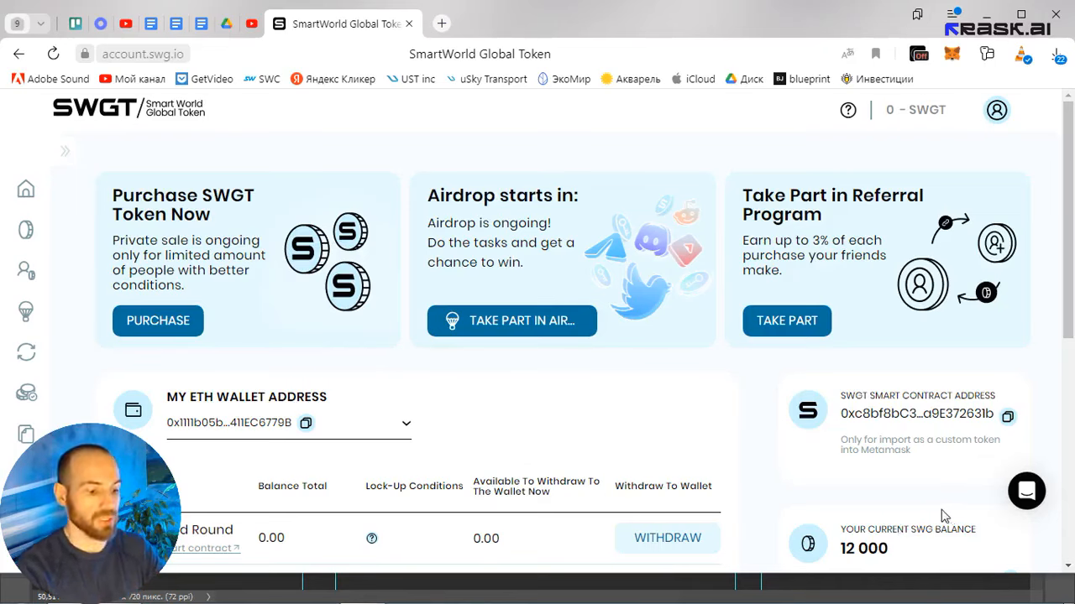
{"action": "mouse_move", "coordinate": [708, 466]}
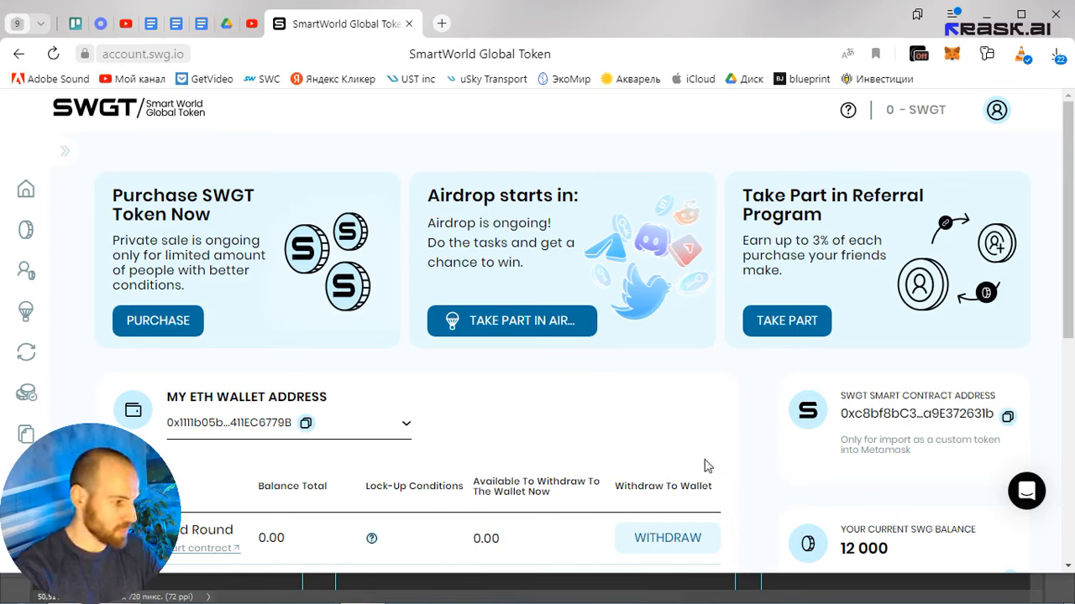
{"action": "mouse_move", "coordinate": [364, 167]}
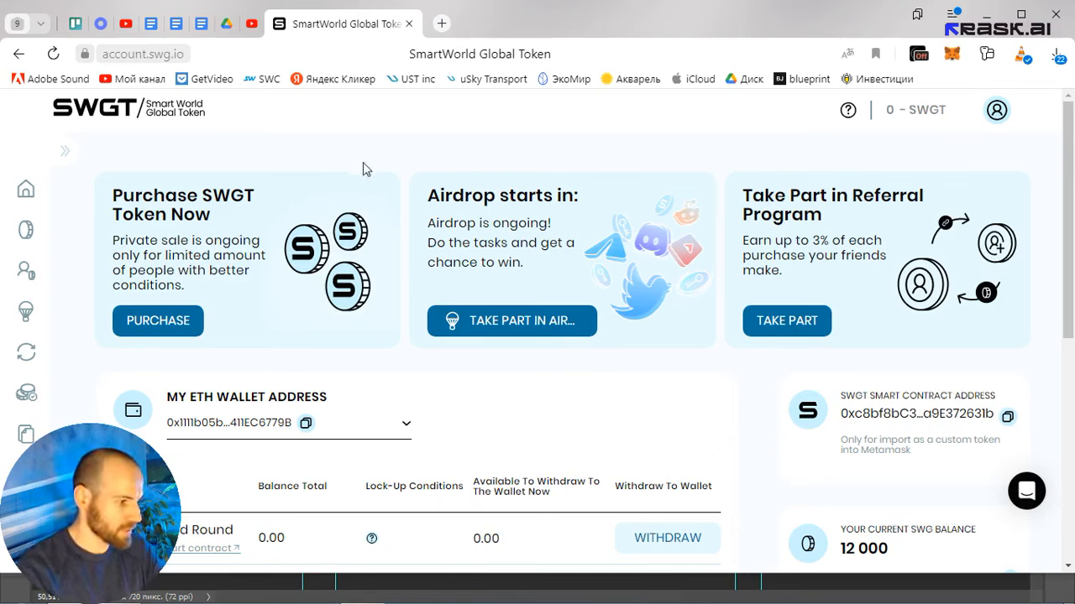
{"action": "mouse_move", "coordinate": [478, 382]}
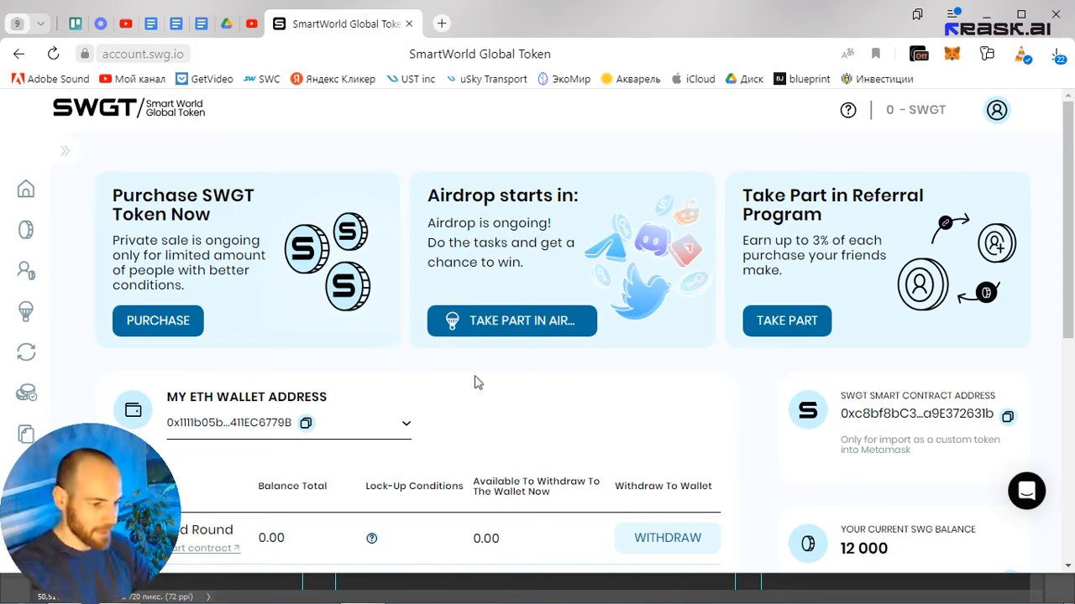
{"action": "mouse_move", "coordinate": [890, 464]}
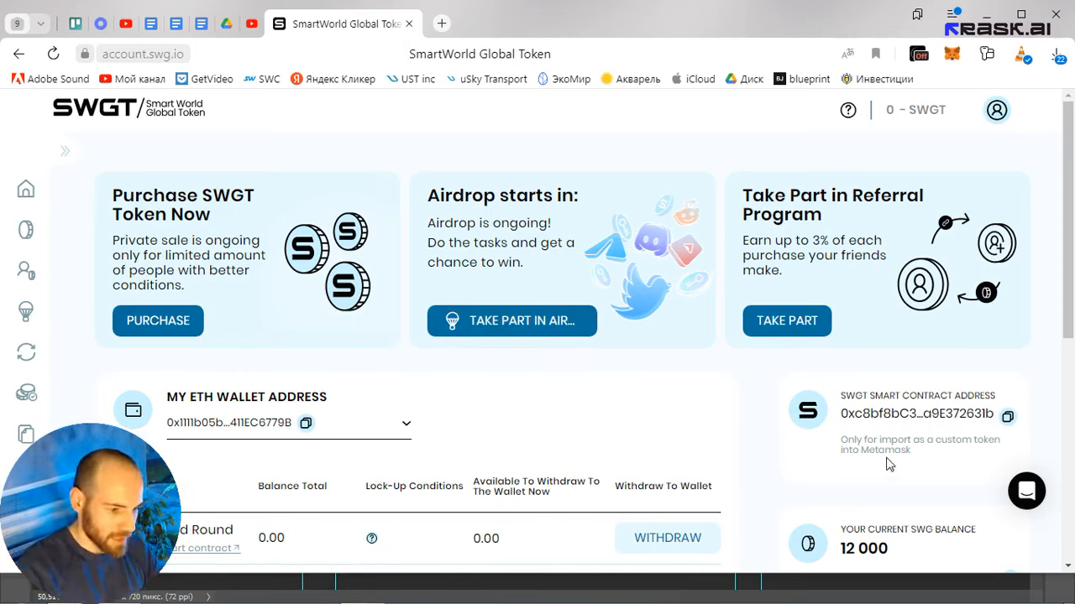
{"action": "mouse_move", "coordinate": [26, 188]}
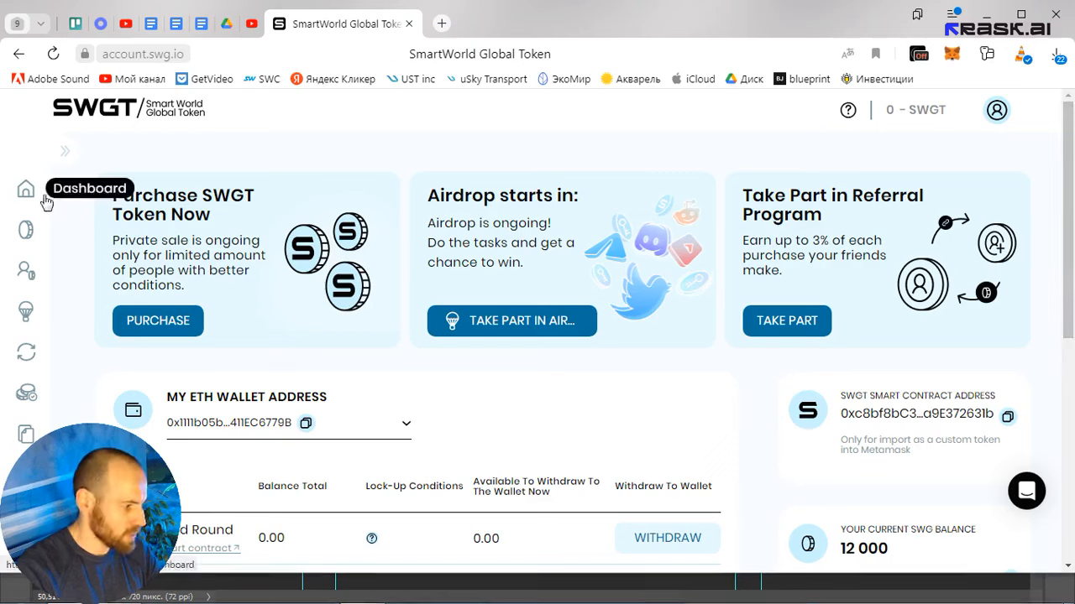
{"action": "mouse_move", "coordinate": [235, 224]}
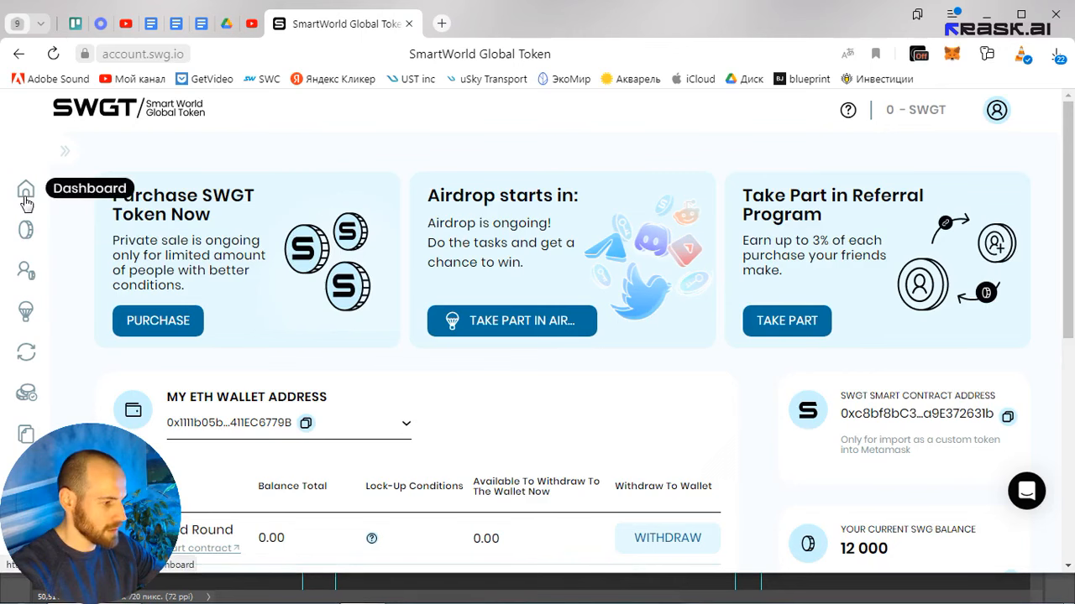
Start the Exchange SWG flow and review the 12,000 SWG from Keeper for 12,000 SWGT details
{"action": "scroll", "scroll_direction": "down", "scroll_amount": 3}
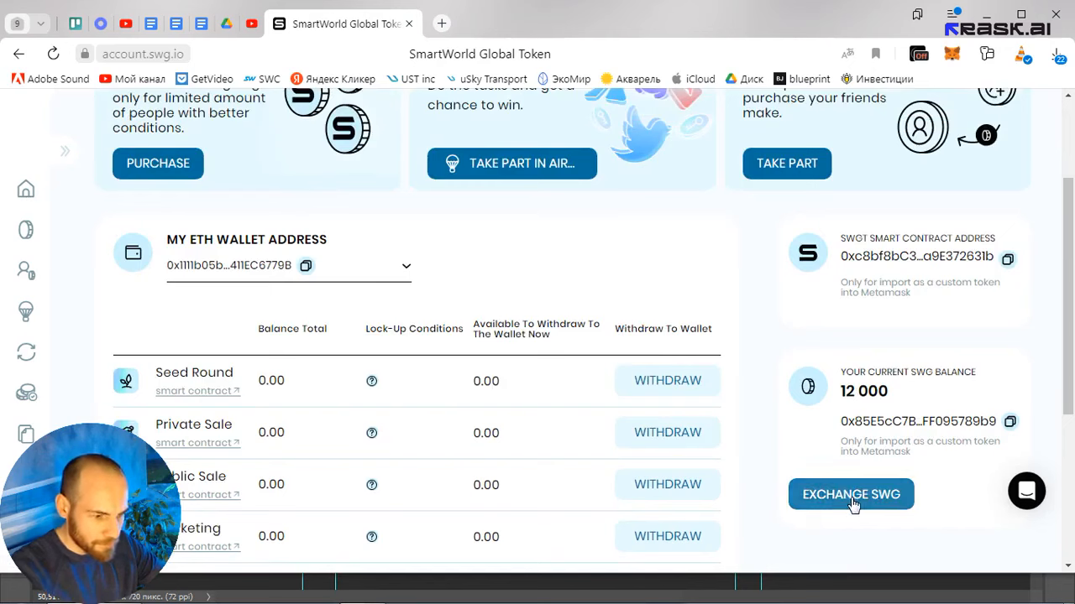
{"action": "mouse_move", "coordinate": [827, 412]}
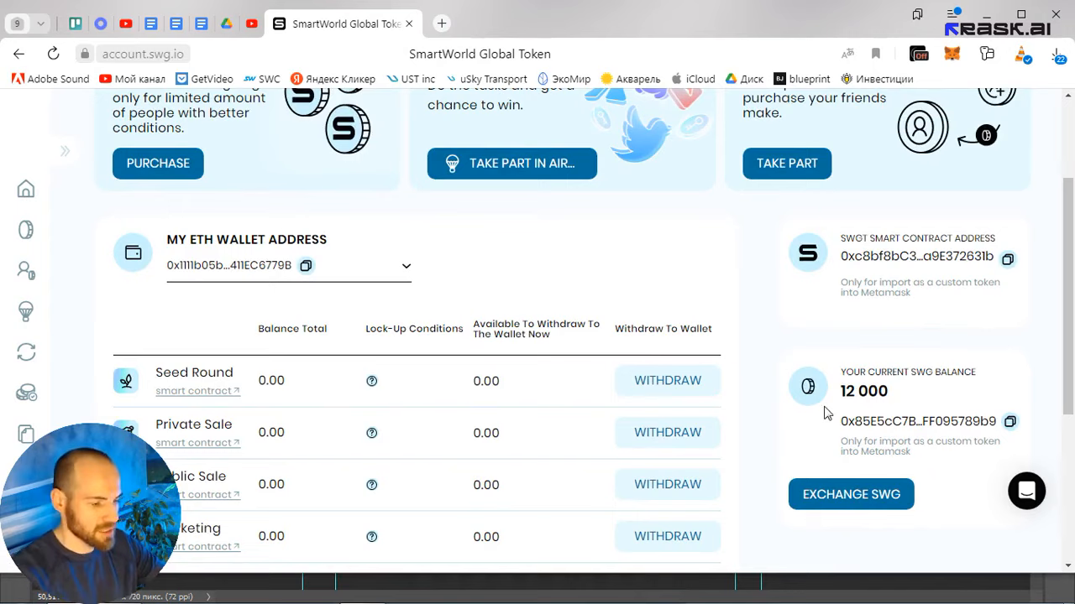
{"action": "mouse_move", "coordinate": [863, 375]}
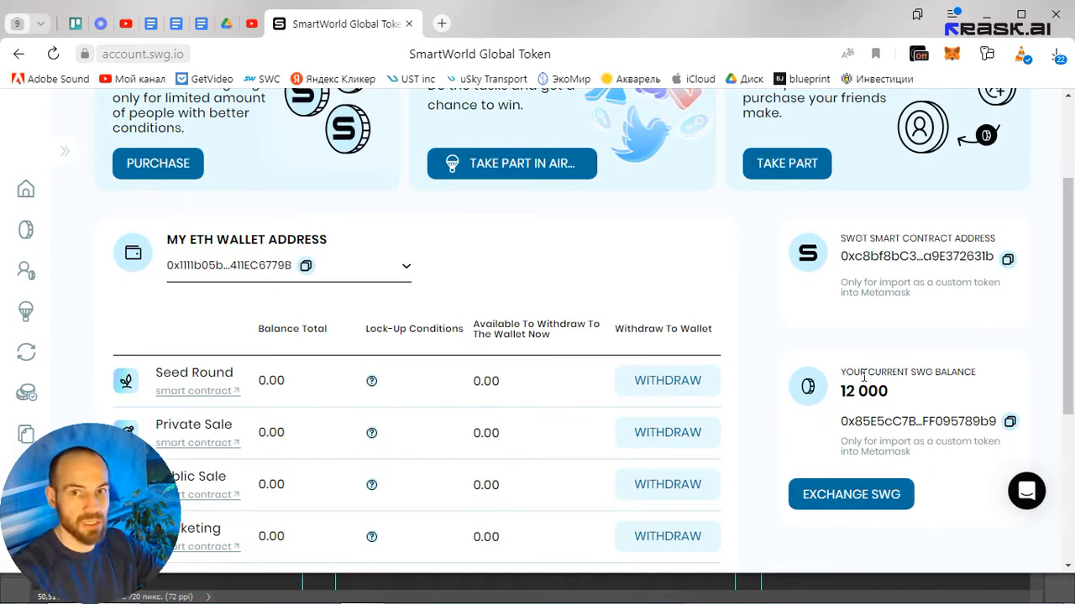
{"action": "mouse_move", "coordinate": [953, 504]}
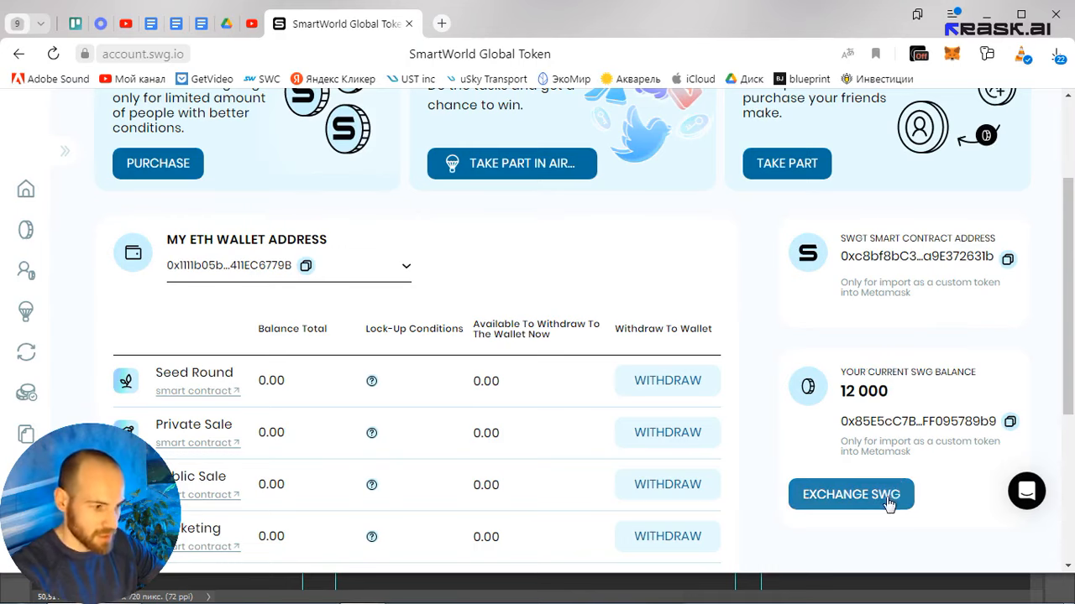
{"action": "left_click", "coordinate": [850, 494]}
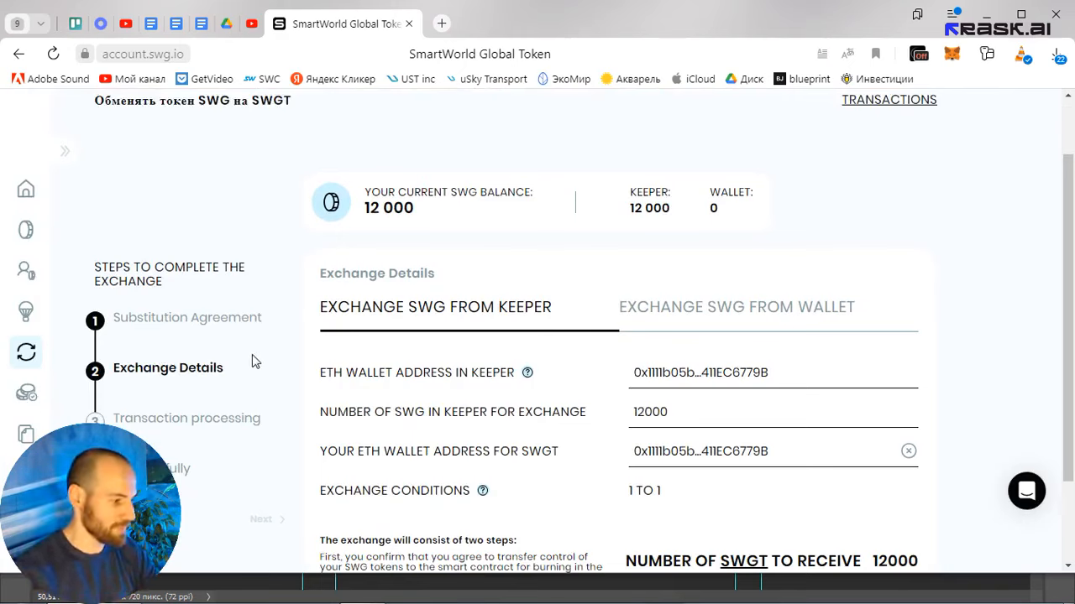
{"action": "mouse_move", "coordinate": [454, 255]}
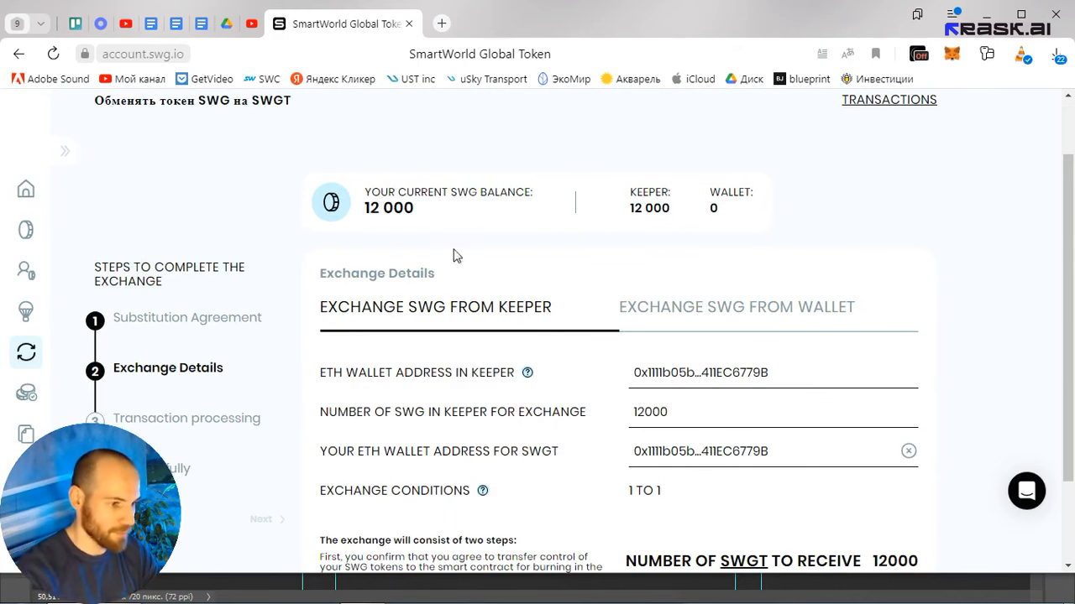
{"action": "scroll", "scroll_direction": "down", "scroll_amount": 3}
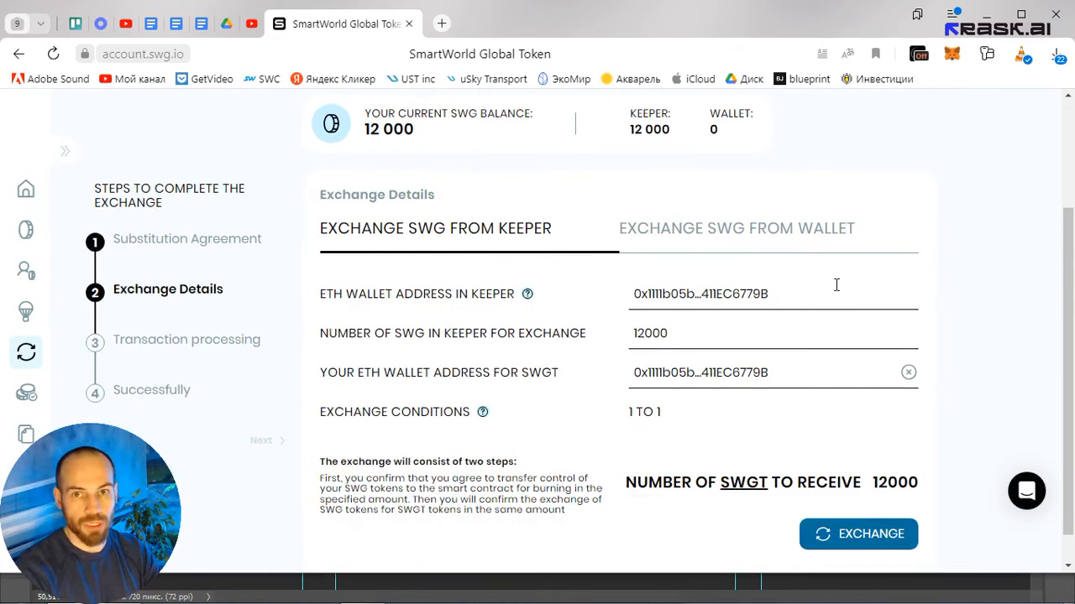